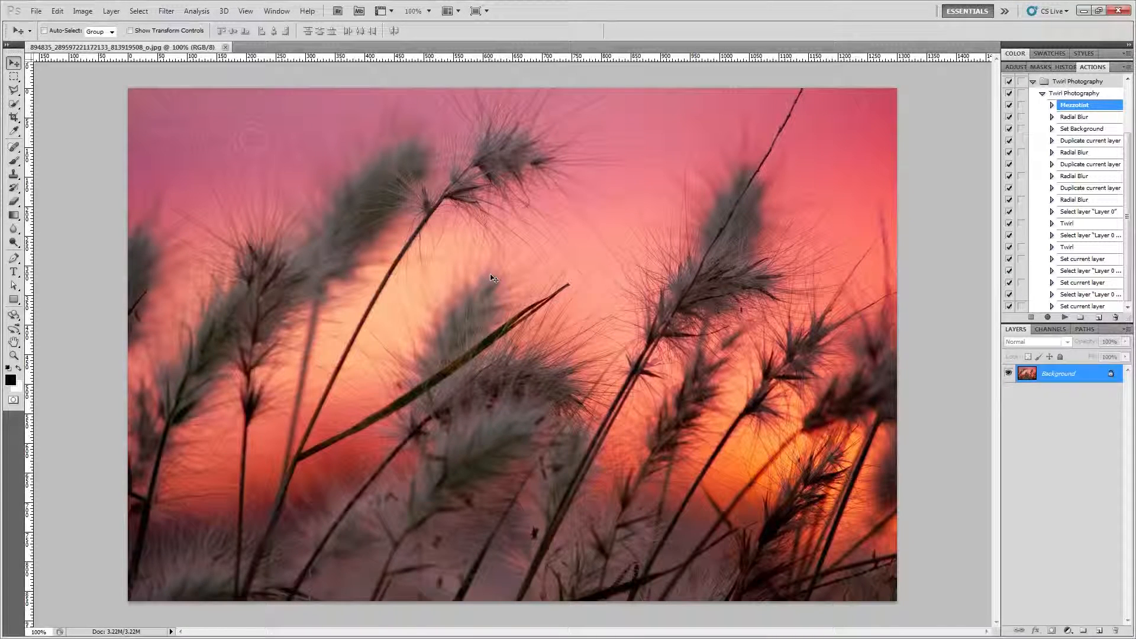
pyautogui.moveTo(940, 267)
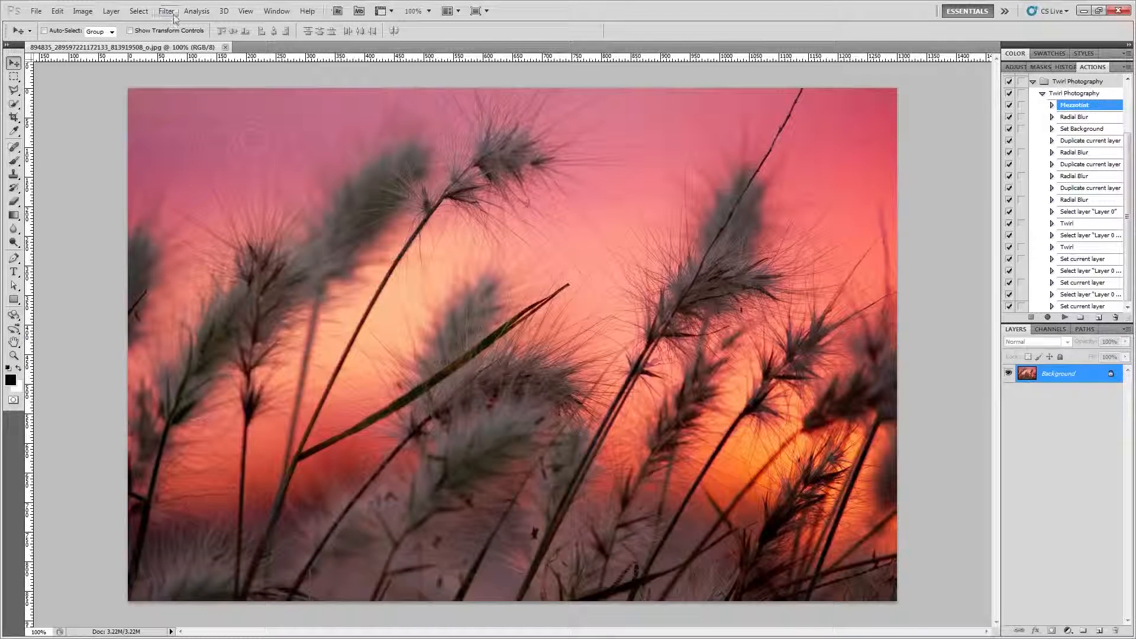
# - Apply a Mezzotint pixelate filter with Medium Lines to the sunset grass photo
pyautogui.click(166, 11)
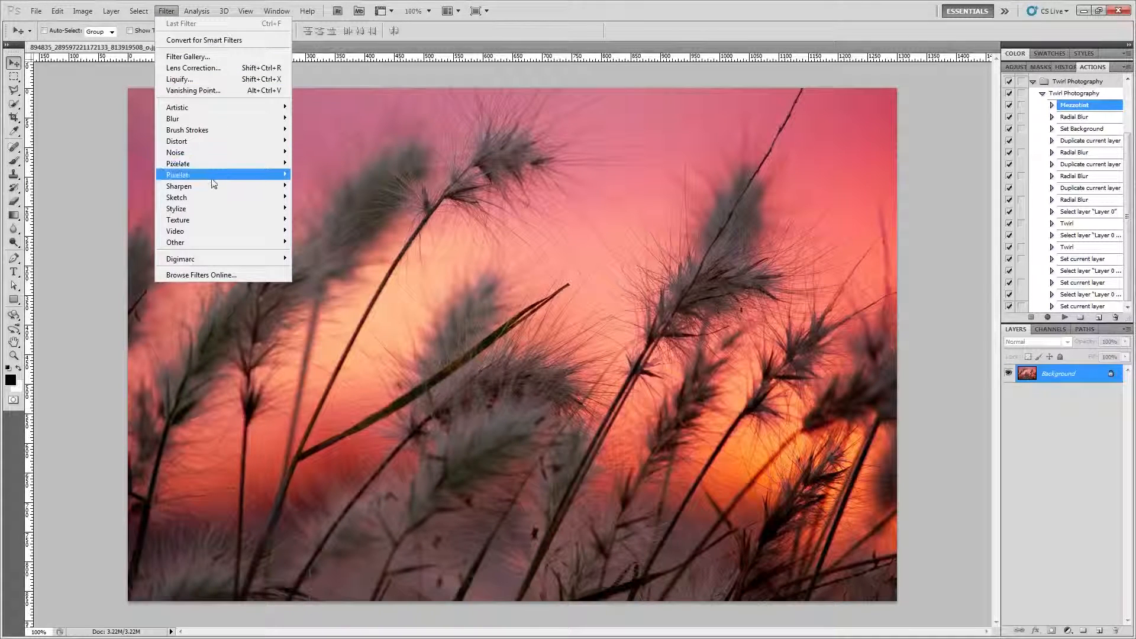
pyautogui.click(165, 11)
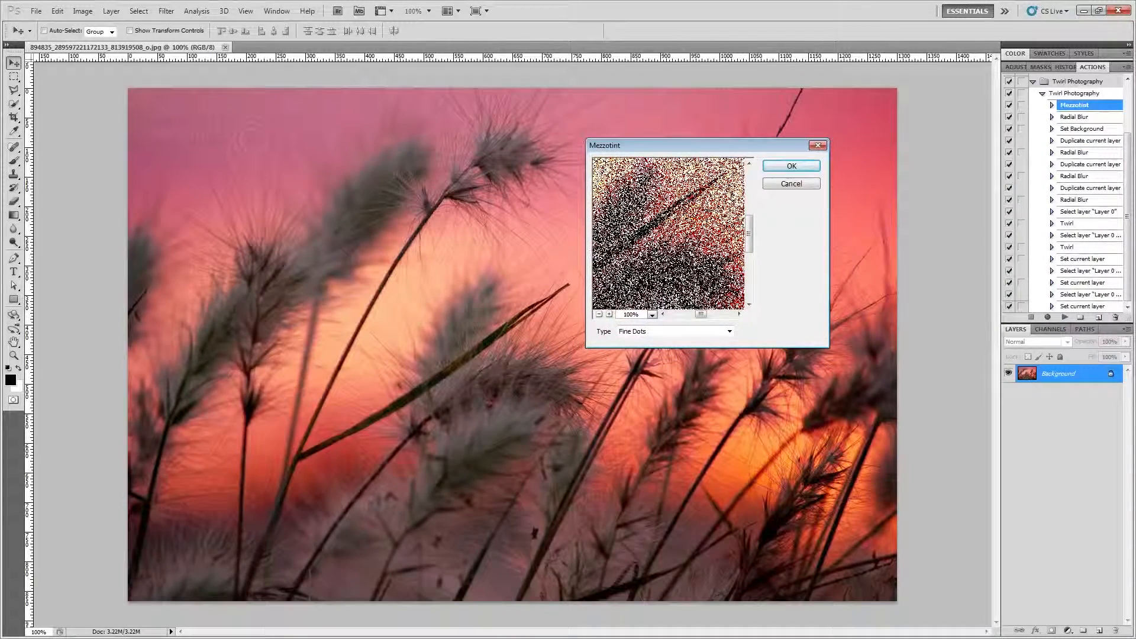
pyautogui.click(728, 331)
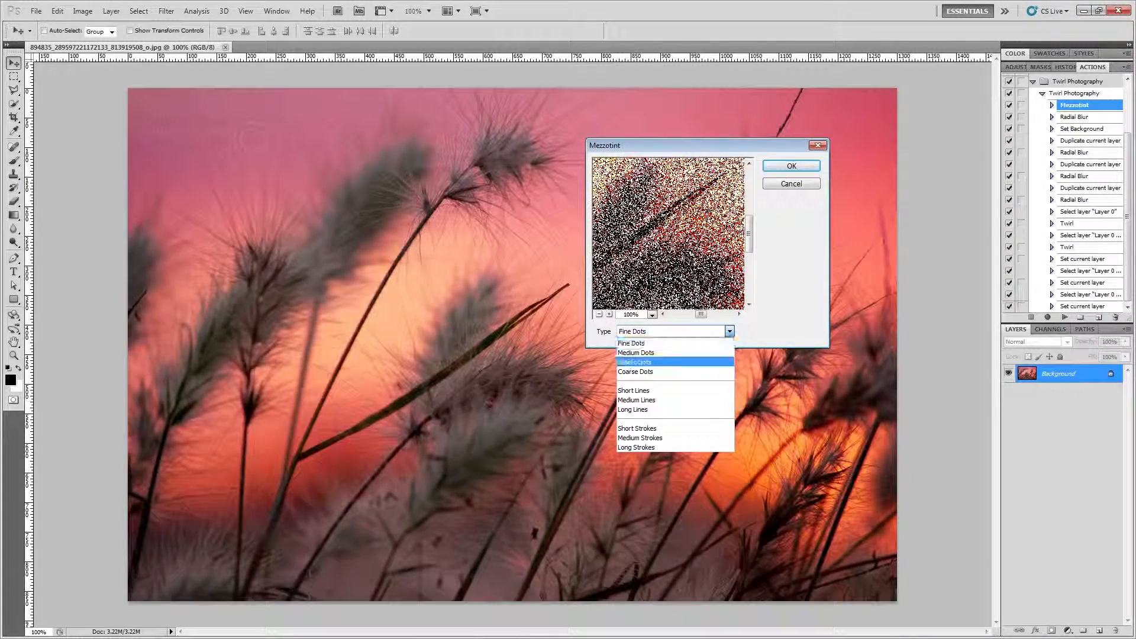
pyautogui.click(637, 400)
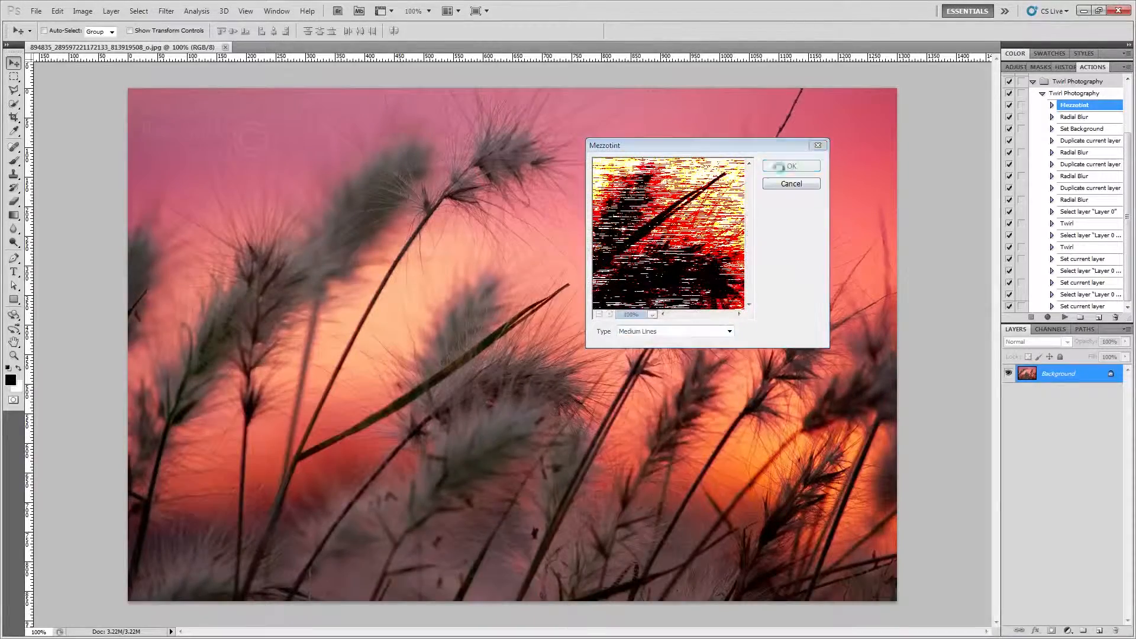
pyautogui.click(789, 166)
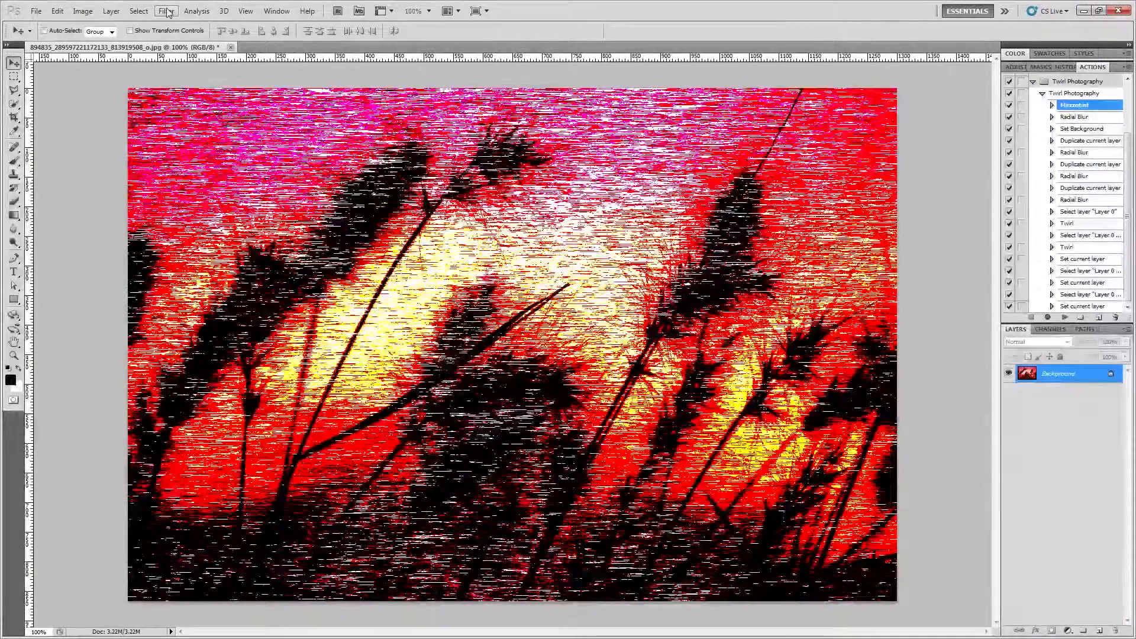
# - Apply a Zoom-method Radial Blur so the textured photo bursts into radiating streaks
pyautogui.click(166, 11)
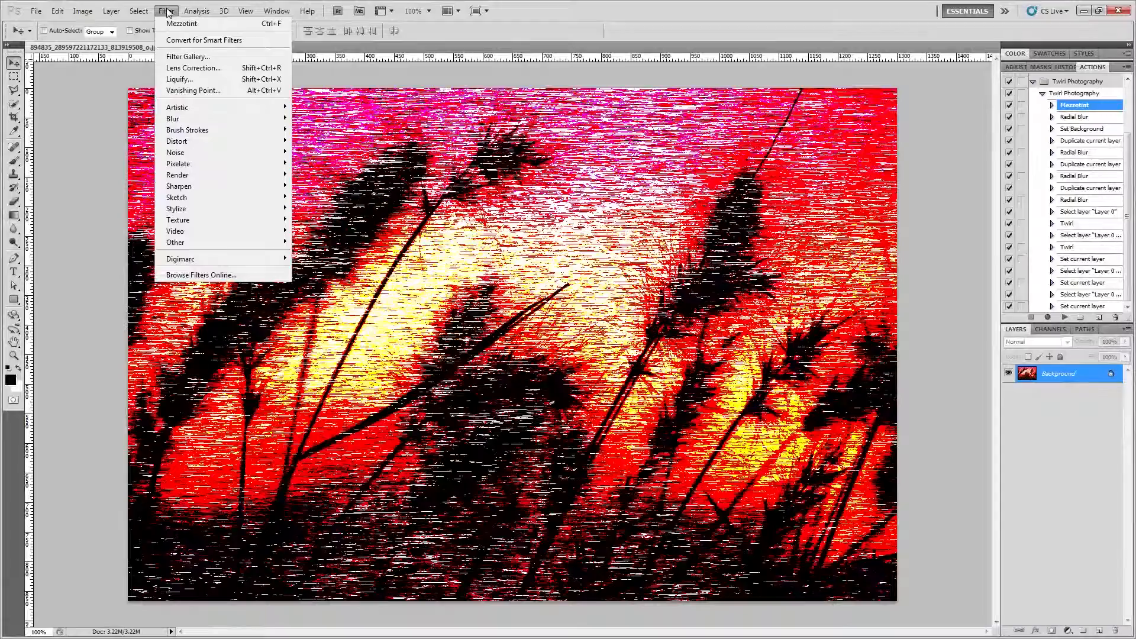
pyautogui.moveTo(173, 118)
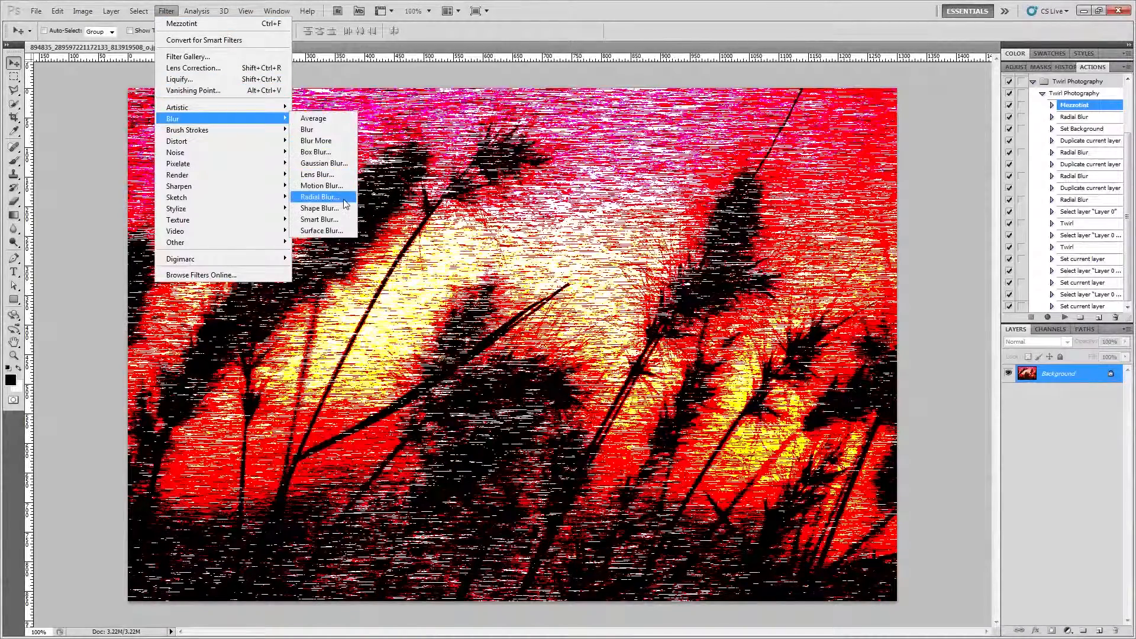
pyautogui.click(318, 197)
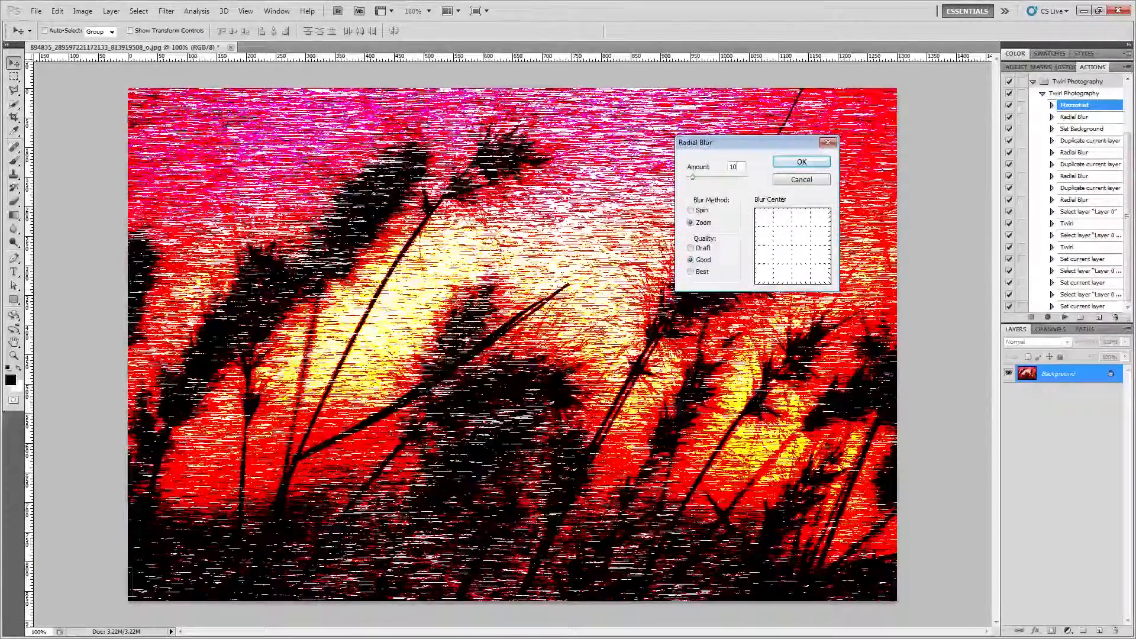
pyautogui.click(801, 161)
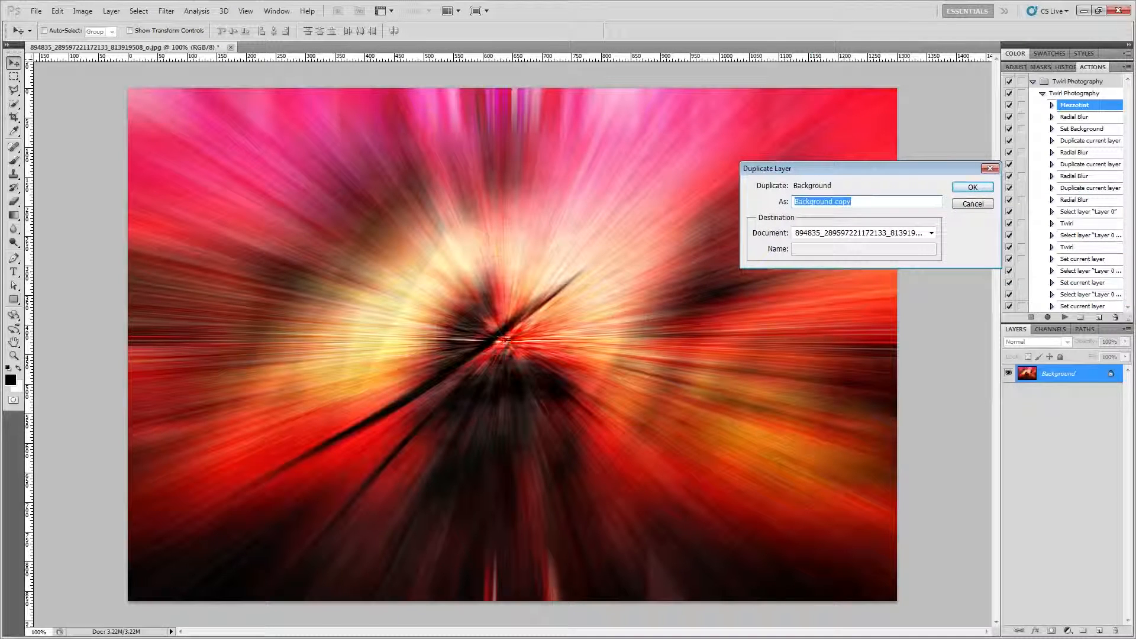
# - Duplicate the blurred layer into stacked copies, soften them with extra zoom blur, and select Background
pyautogui.click(971, 185)
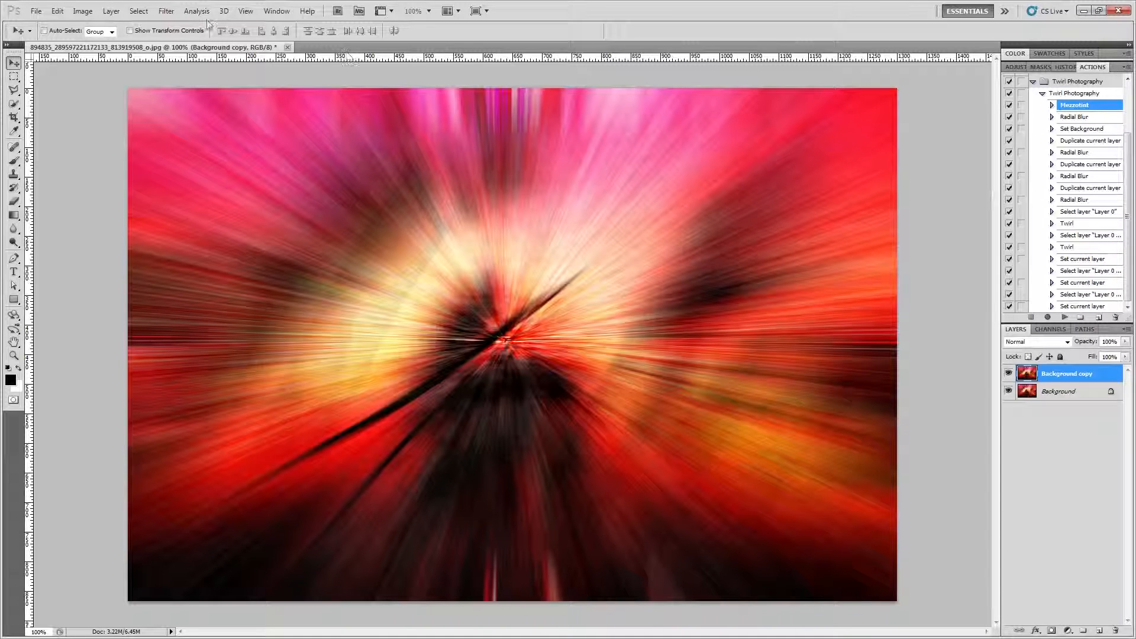
pyautogui.click(166, 11)
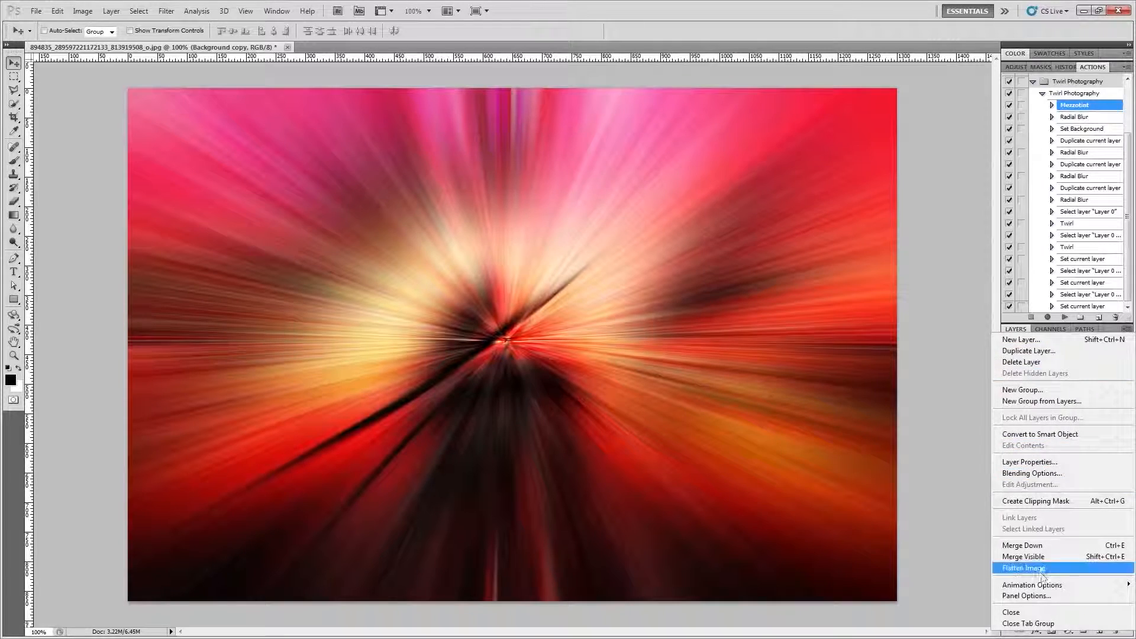
pyautogui.click(166, 10)
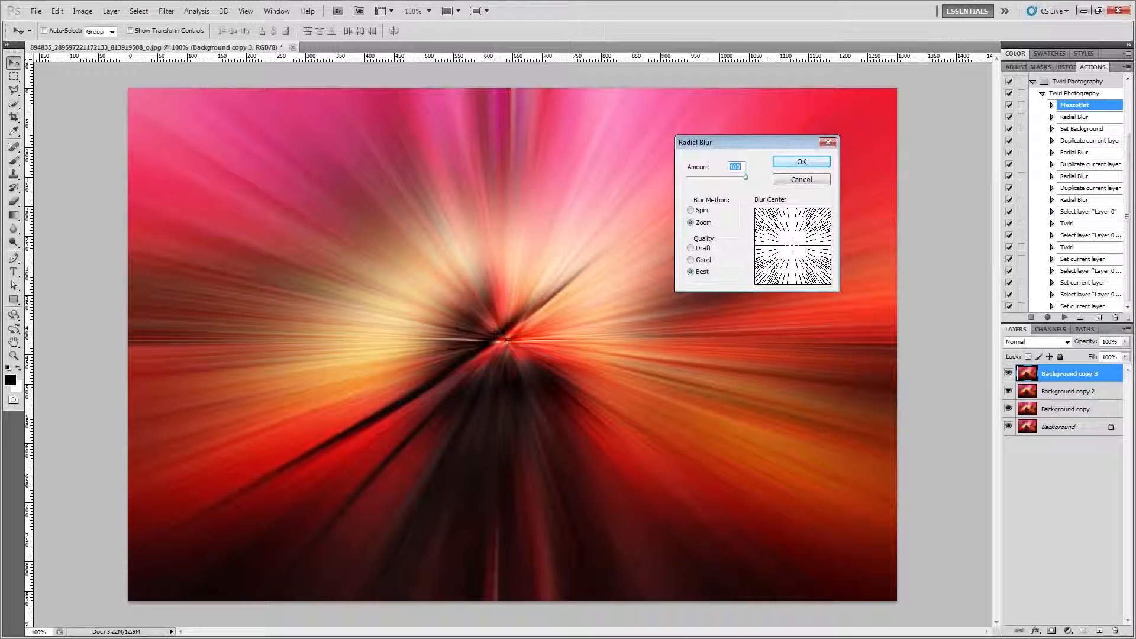
pyautogui.click(801, 162)
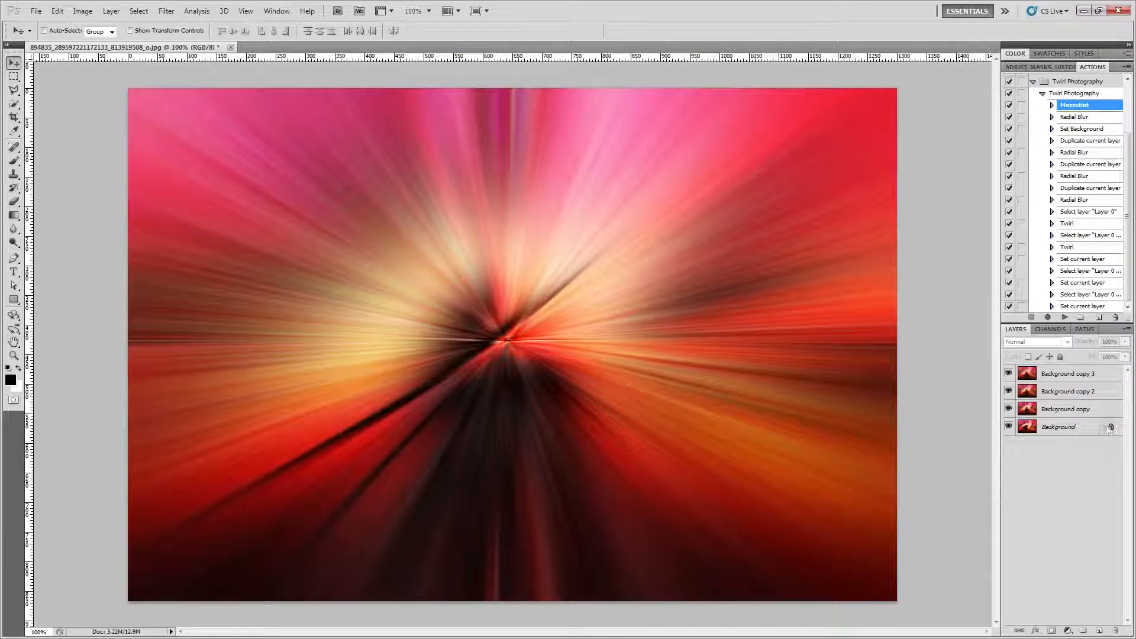
pyautogui.click(1065, 427)
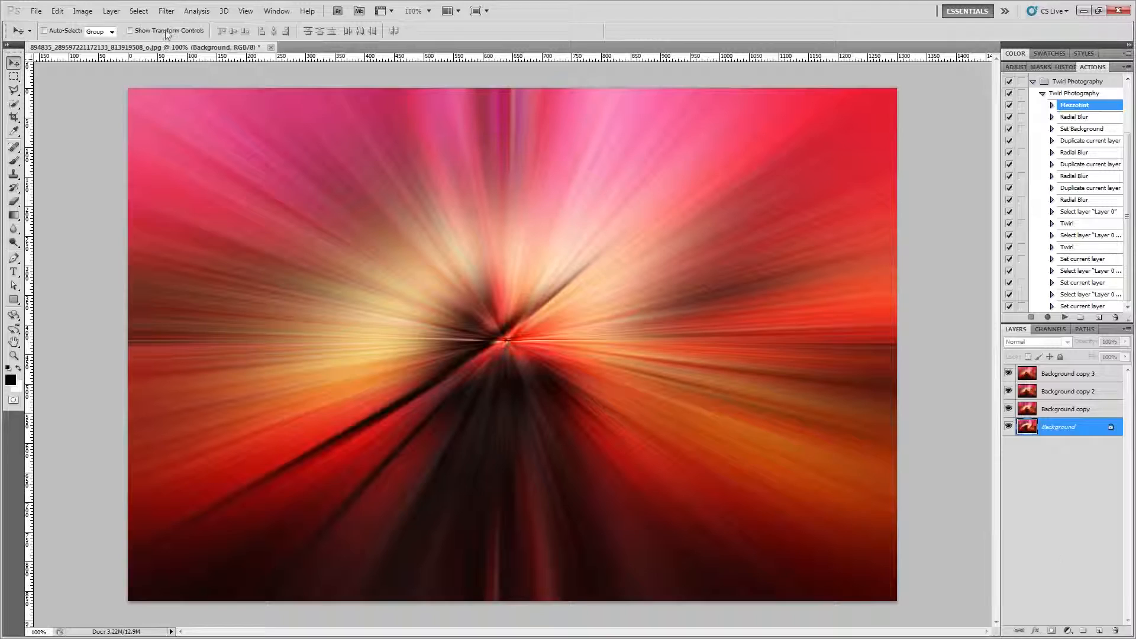
# - Apply Twirl to the Background layer and an opposite-angle Twirl to Background copy
pyautogui.click(166, 11)
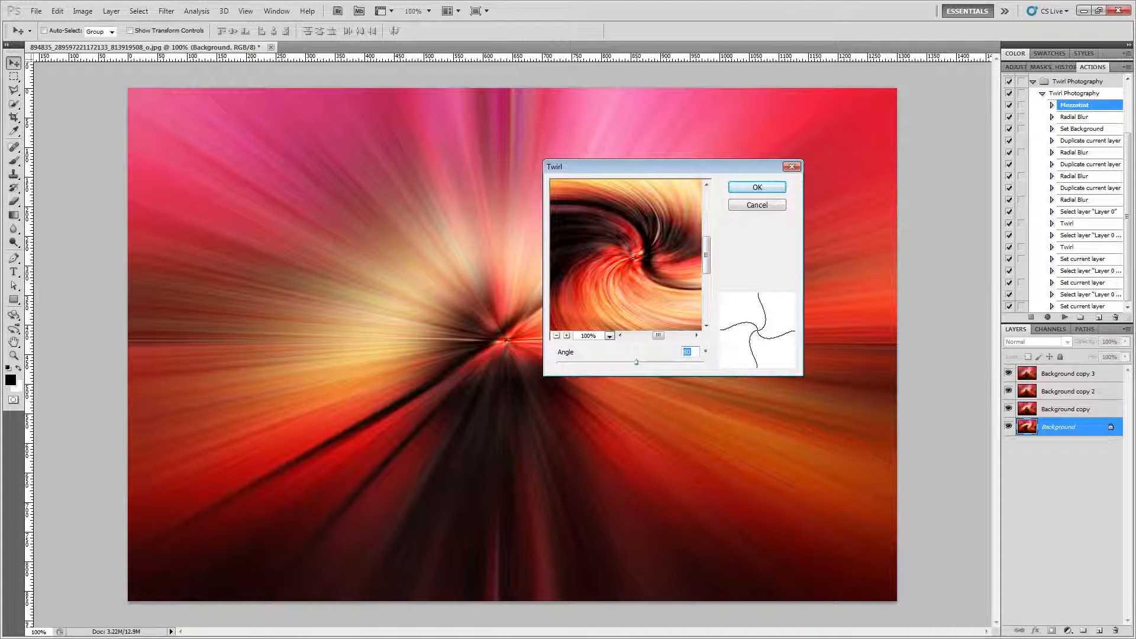
pyautogui.click(756, 187)
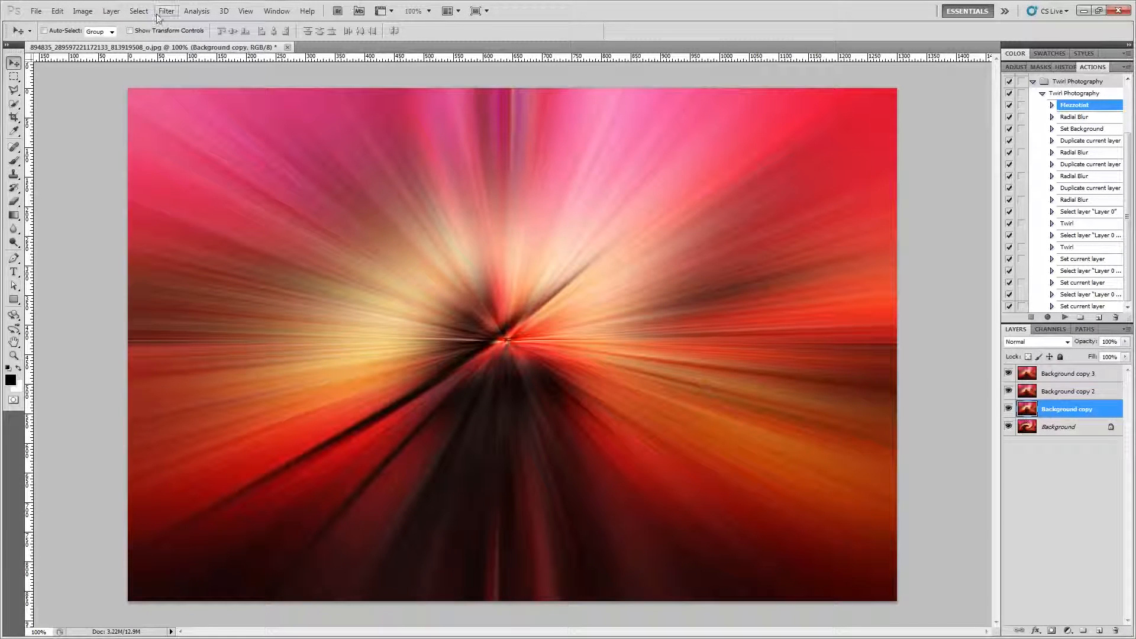
pyautogui.click(166, 11)
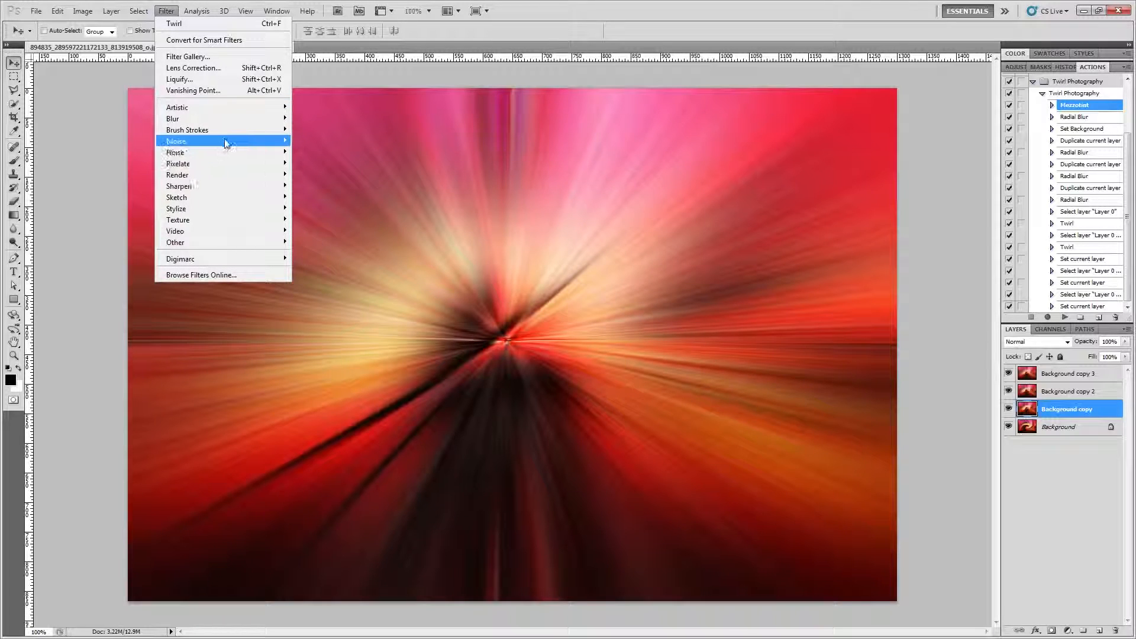
pyautogui.click(174, 23)
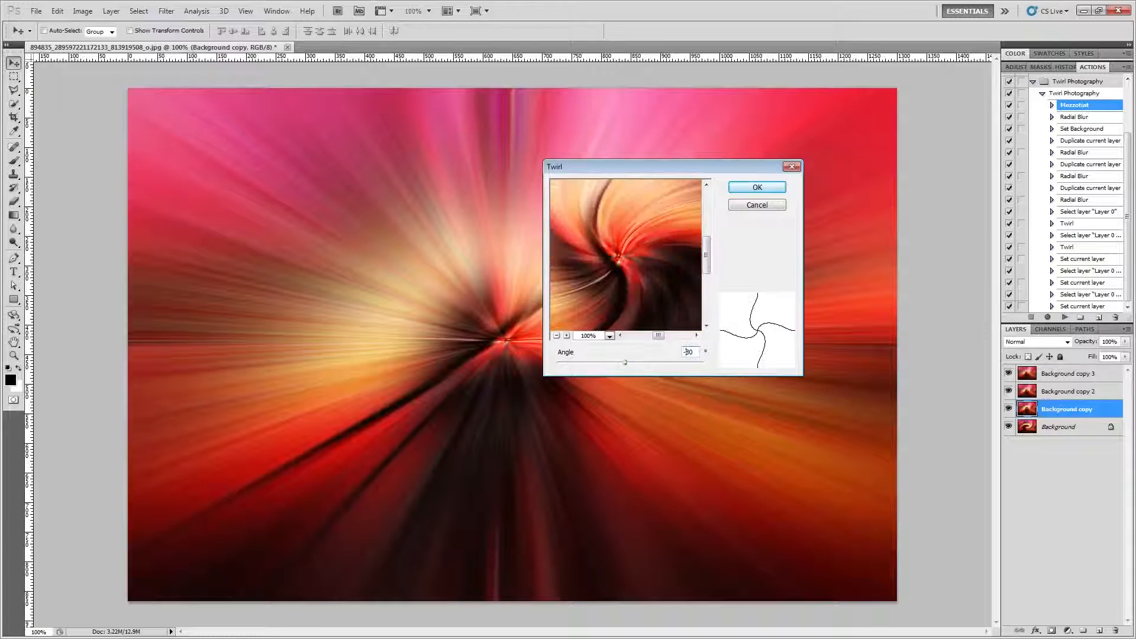
pyautogui.click(756, 187)
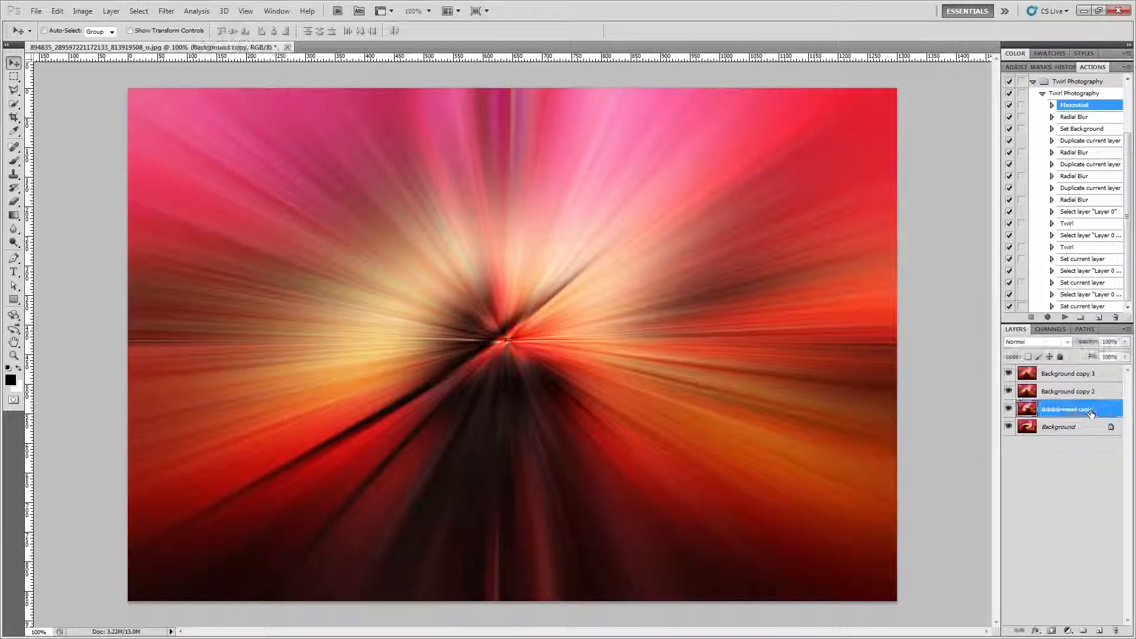
# - Set the copy layers to Lighten blend mode and flatten into one swirling image
pyautogui.click(1037, 341)
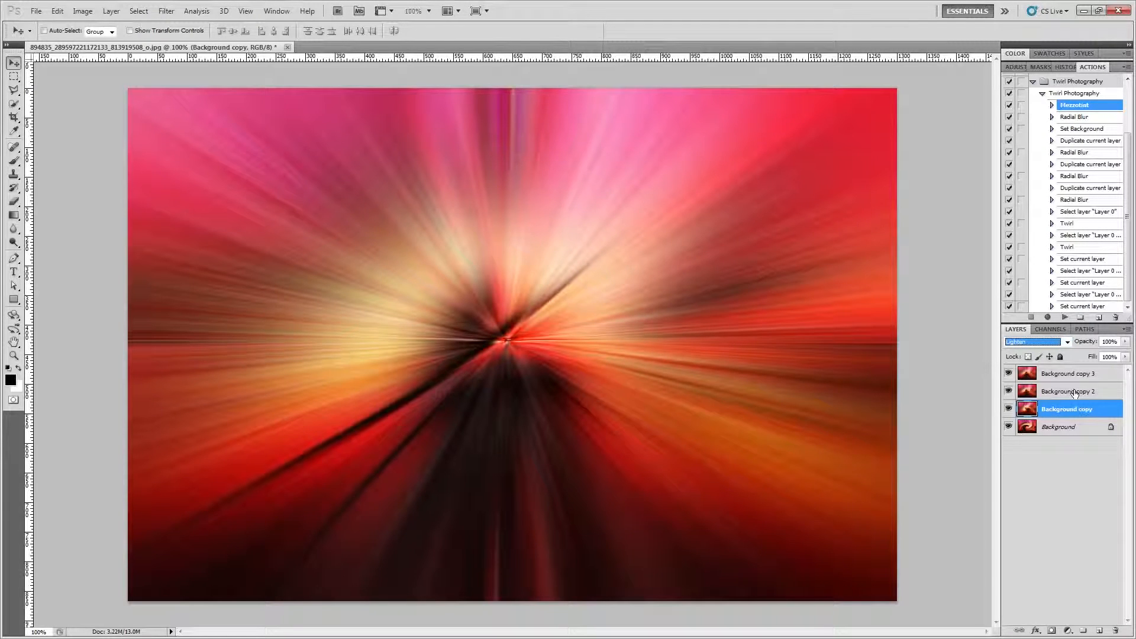
pyautogui.click(1065, 391)
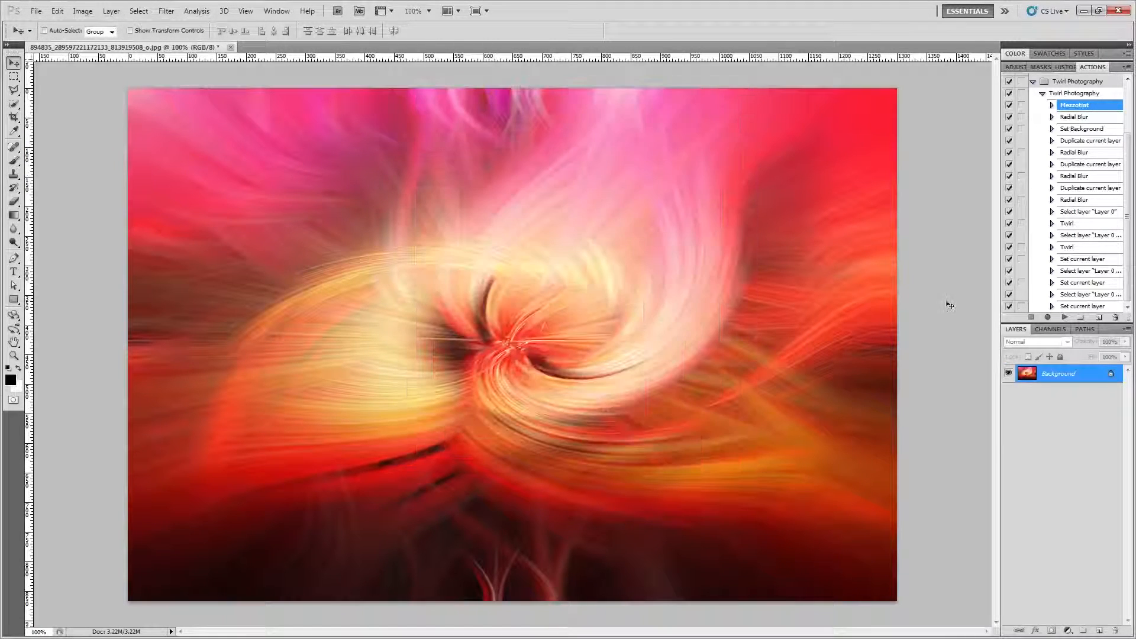
# - Select the Twirl Photography action and replay it on the opened beach photo
pyautogui.click(1077, 92)
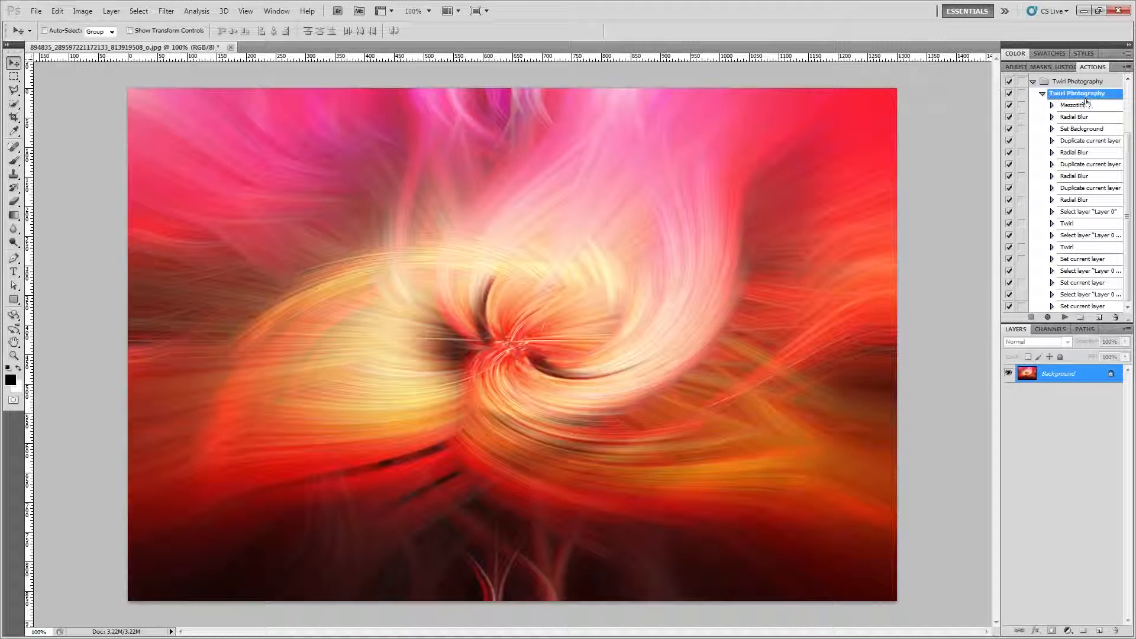
pyautogui.click(1075, 105)
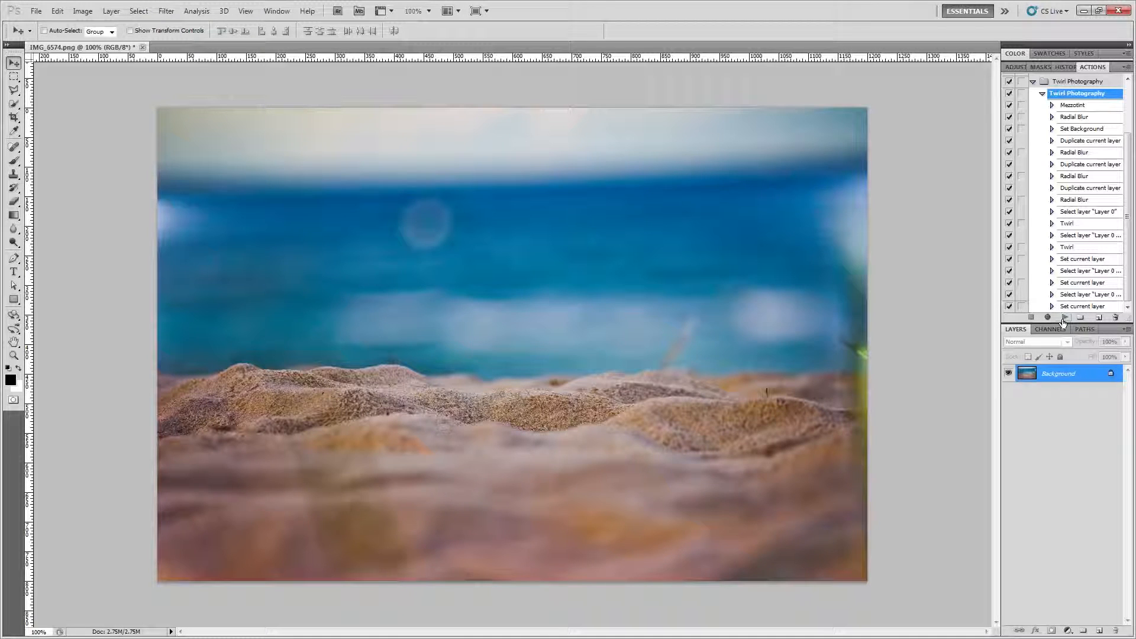
pyautogui.click(1063, 318)
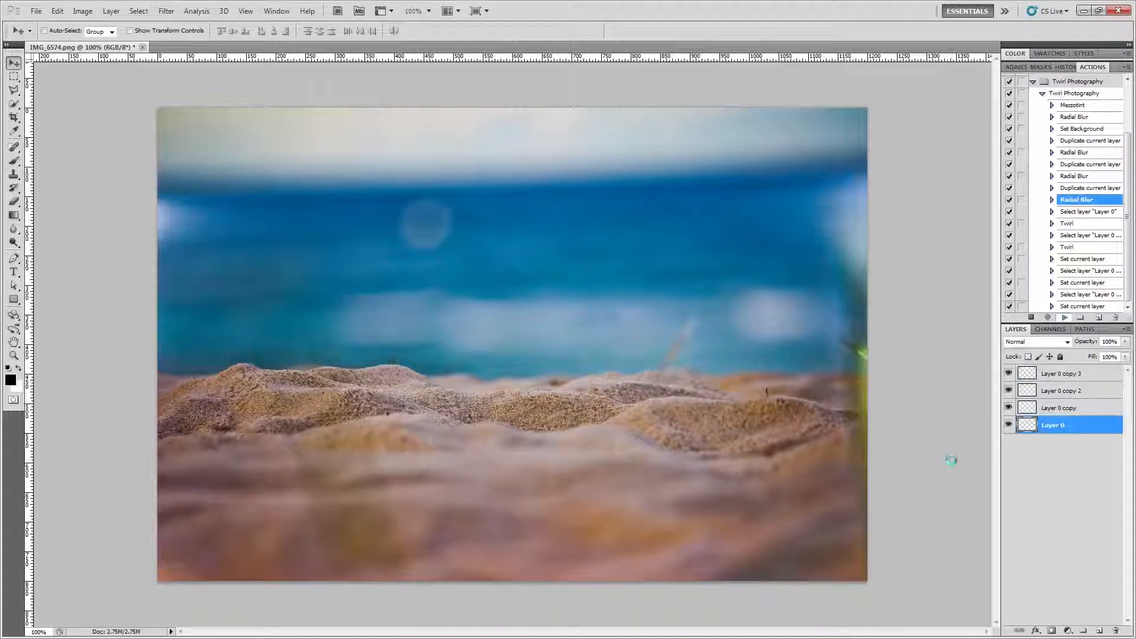